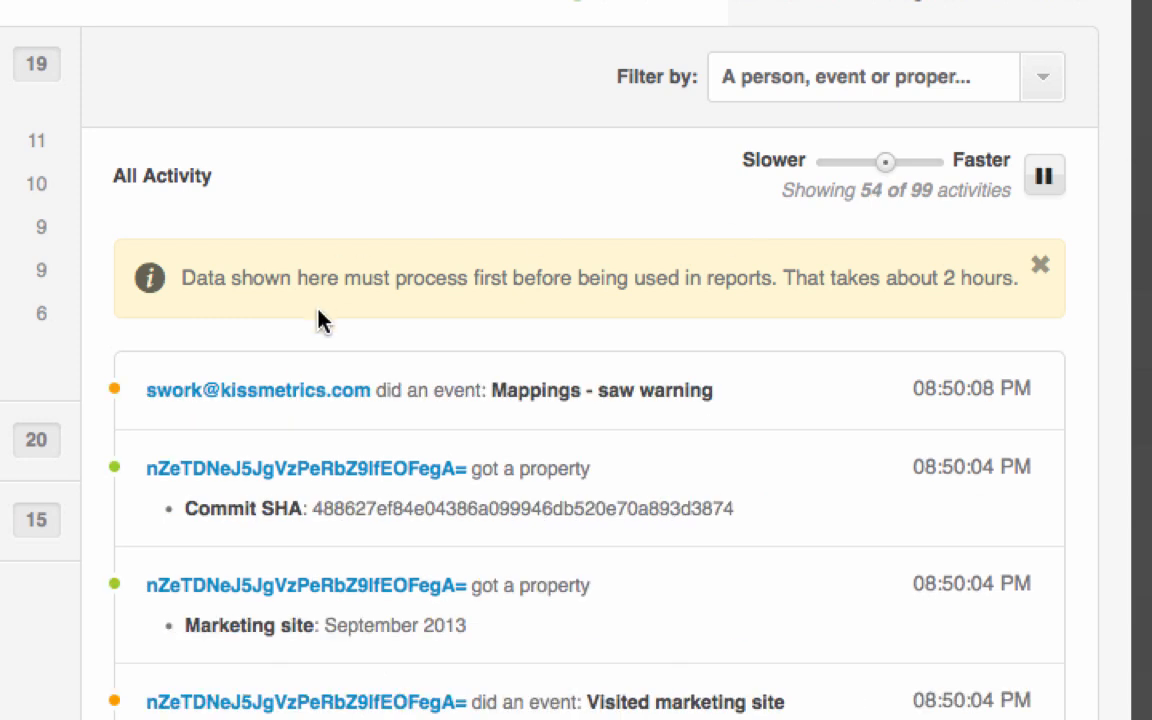
left_click(258, 390)
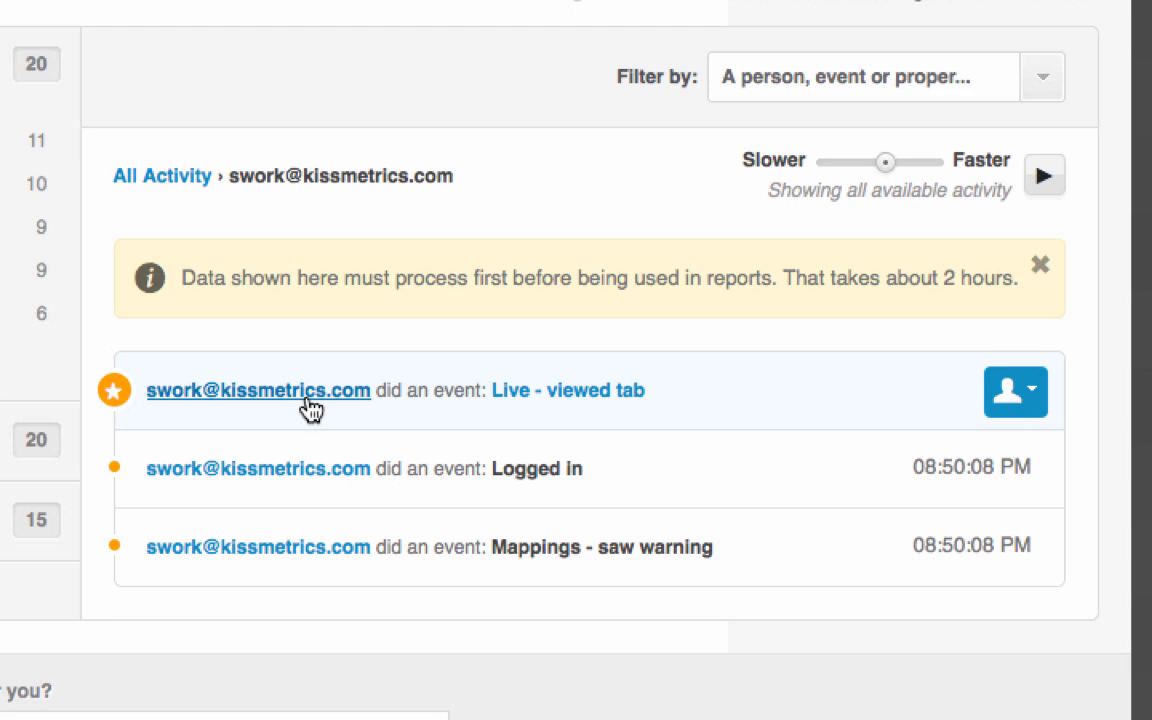
left_click(1030, 392)
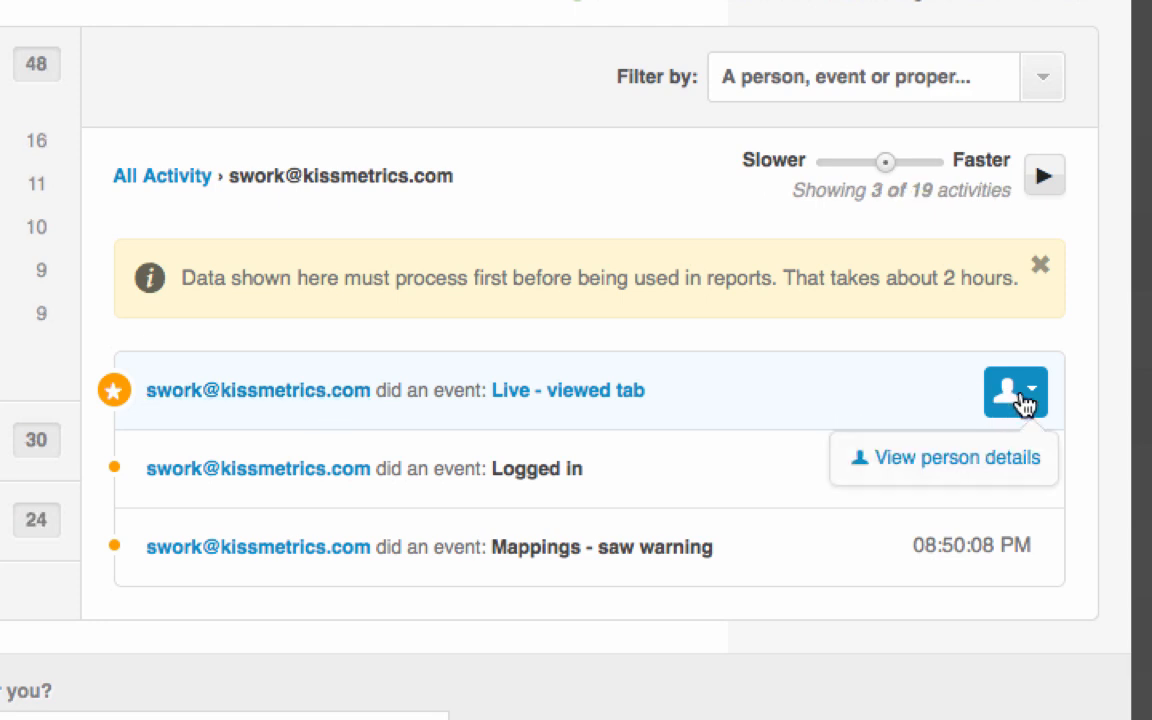
left_click(942, 457)
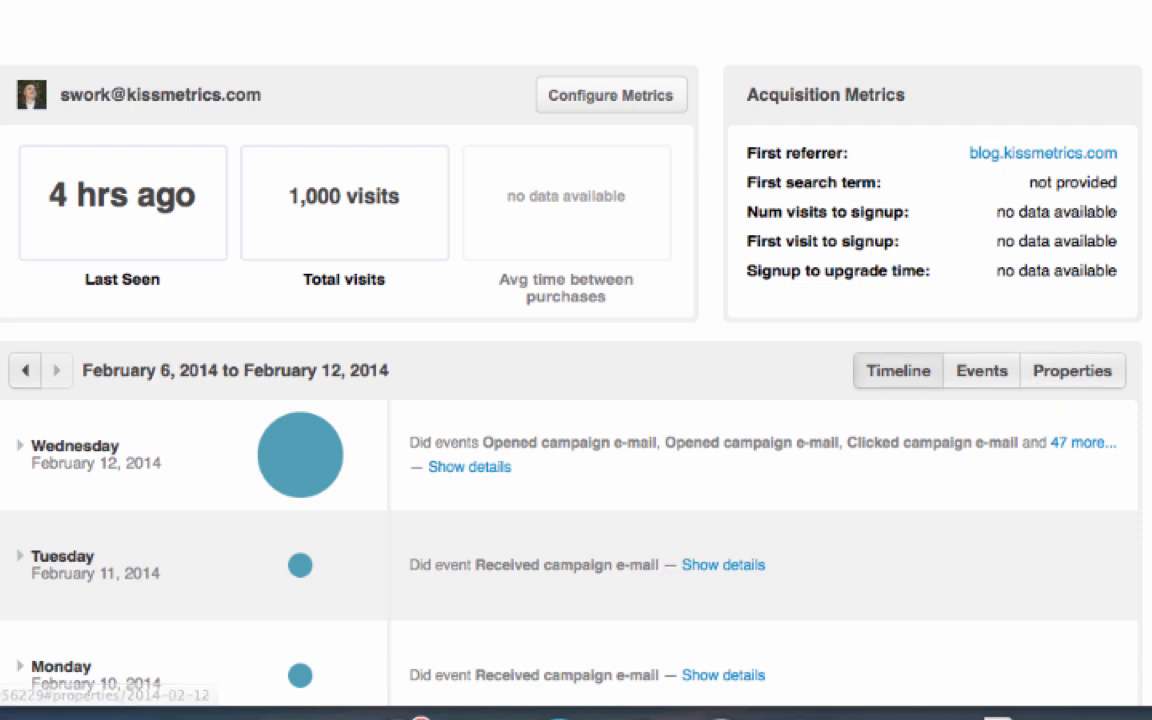
scroll("up", 3)
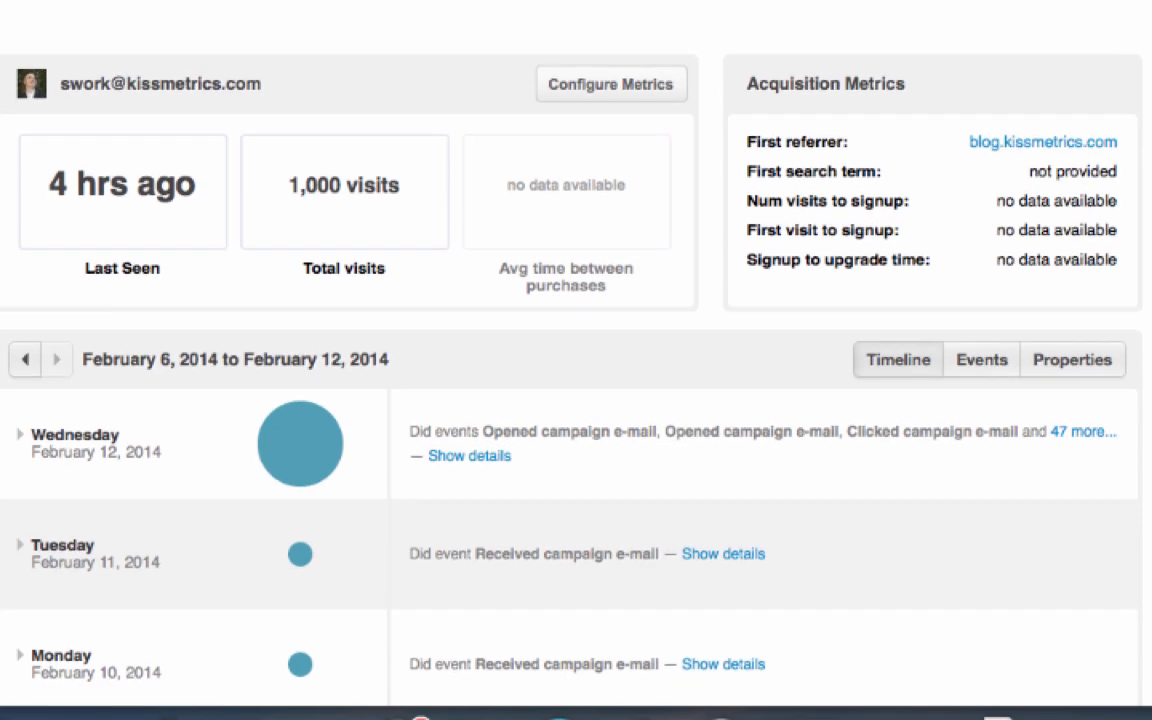
scroll("down", 3)
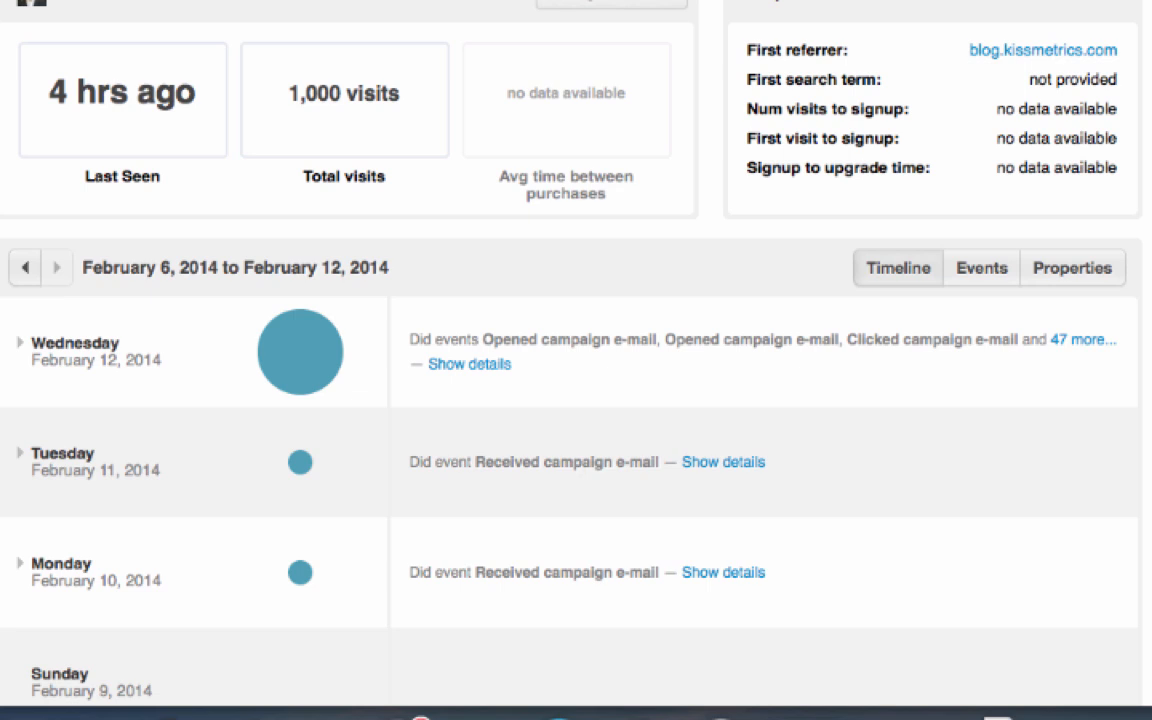